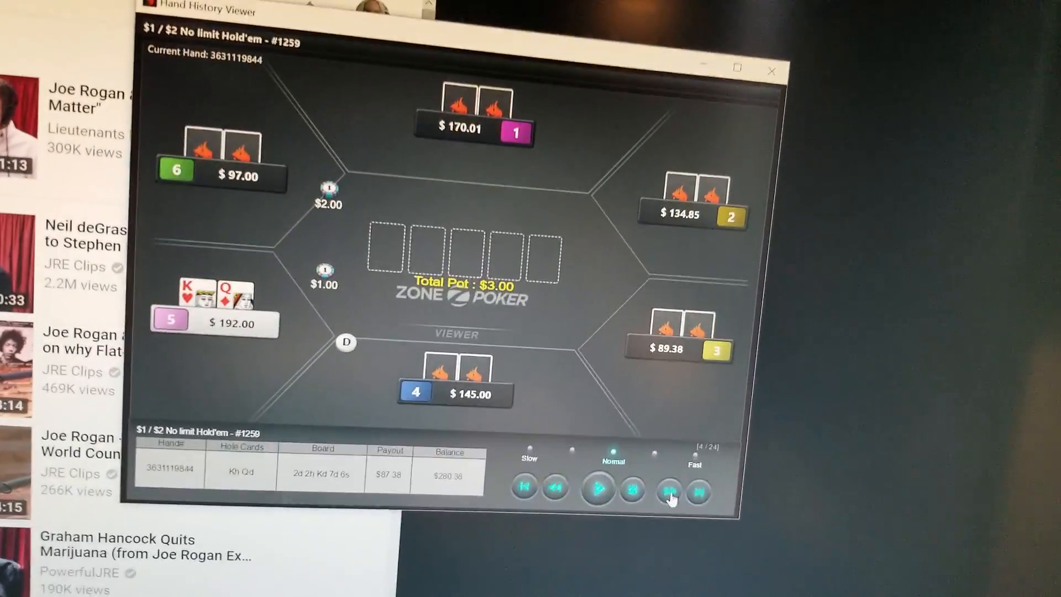
left_click(669, 489)
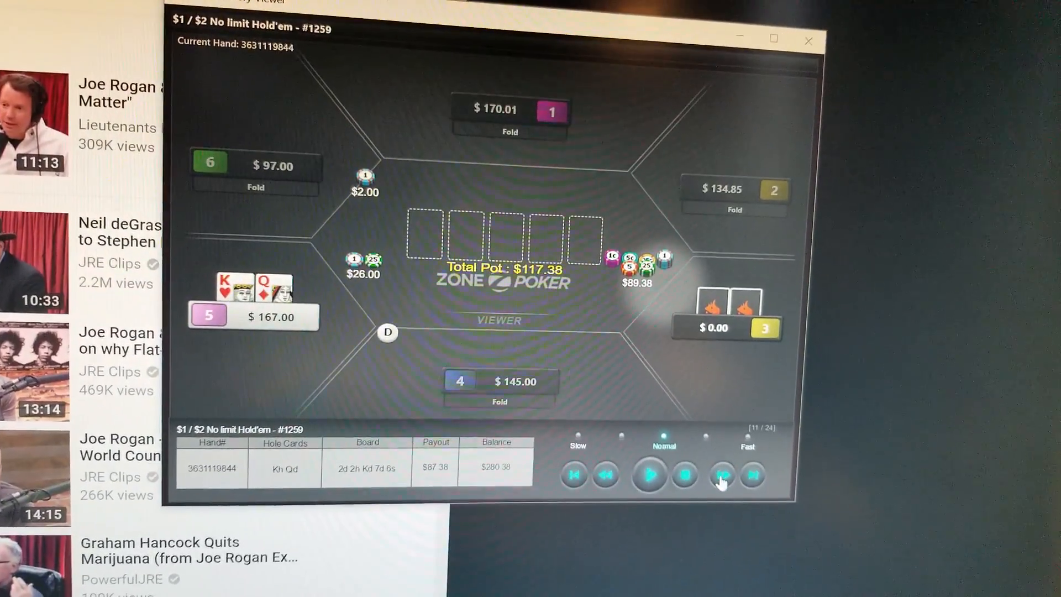
left_click(719, 475)
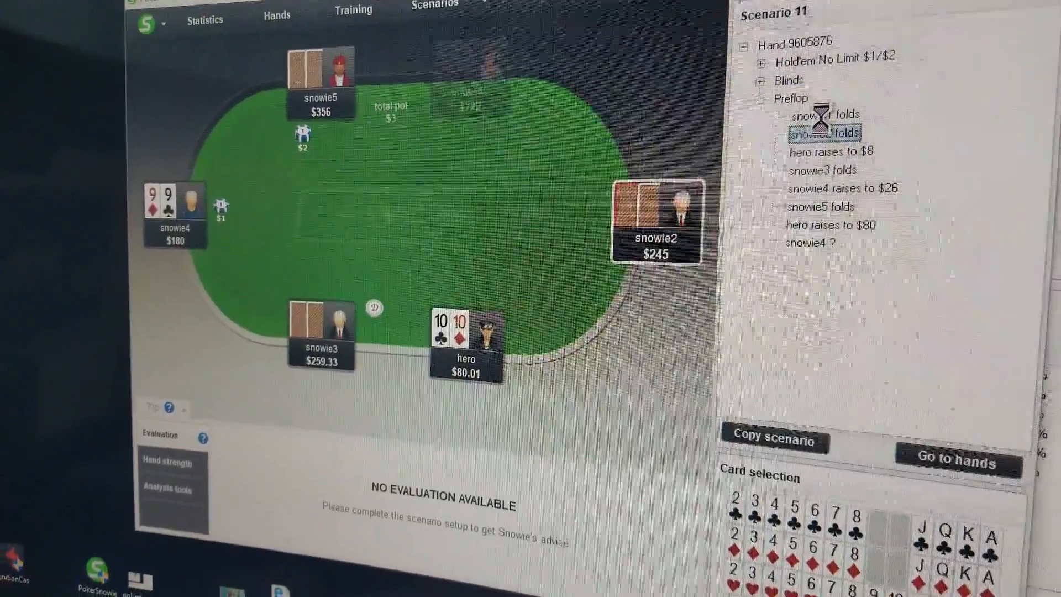
Advance the scenario to snowie4's decision and request range advice for its seat
left_click(842, 188)
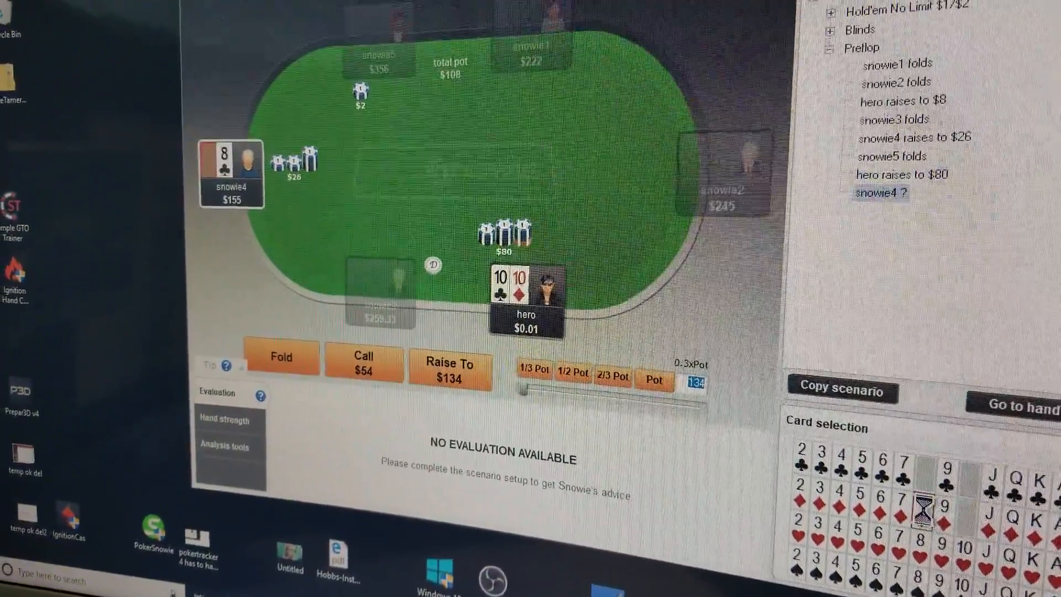
right_click(240, 173)
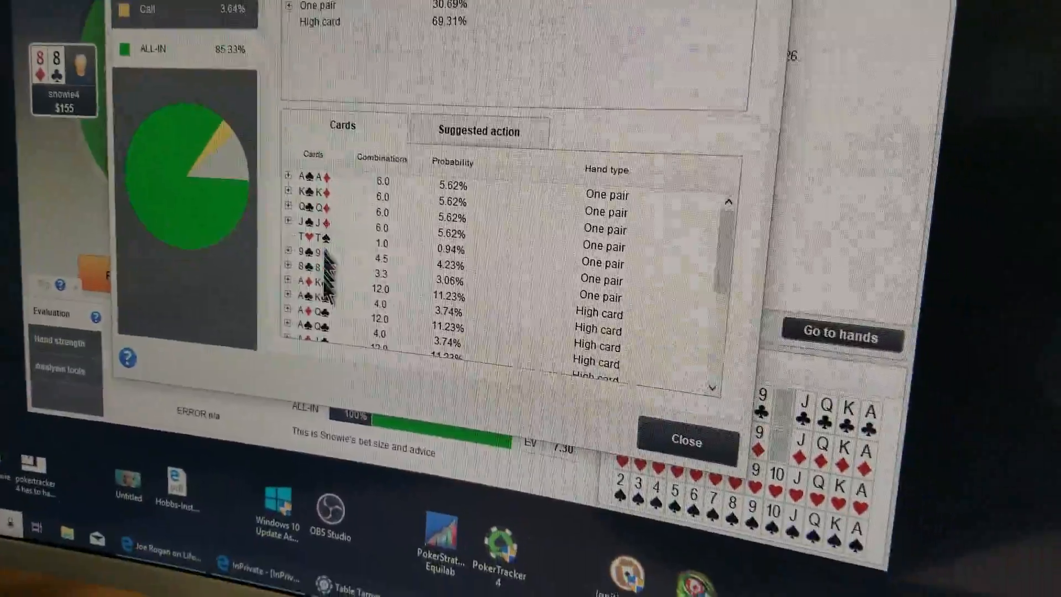
Show the per-hand Suggested action view with fold, call and all-in percentages for snowie4's range
scroll("down", 3)
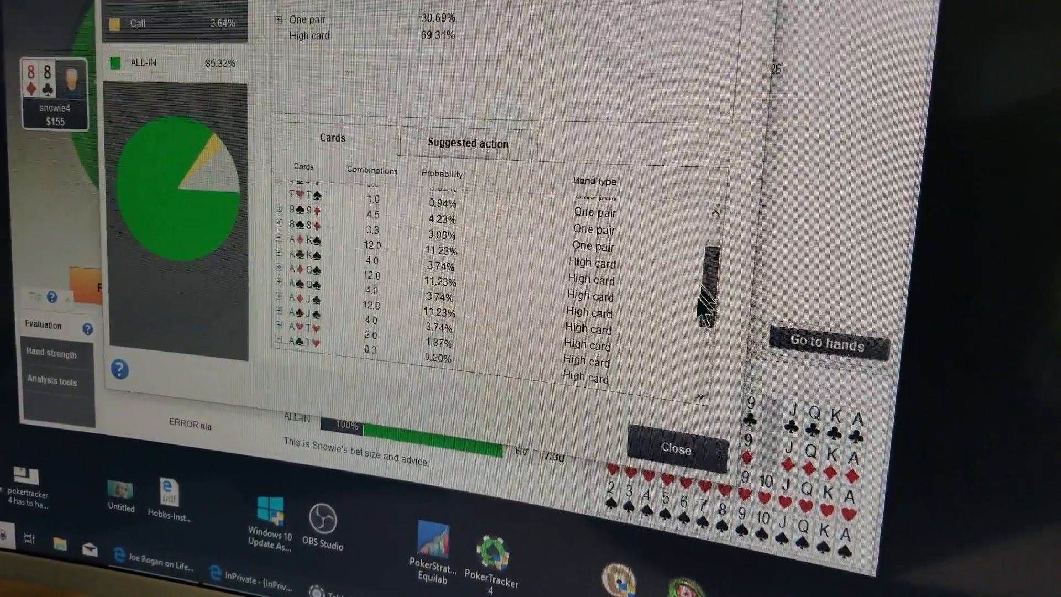
scroll("down", 3)
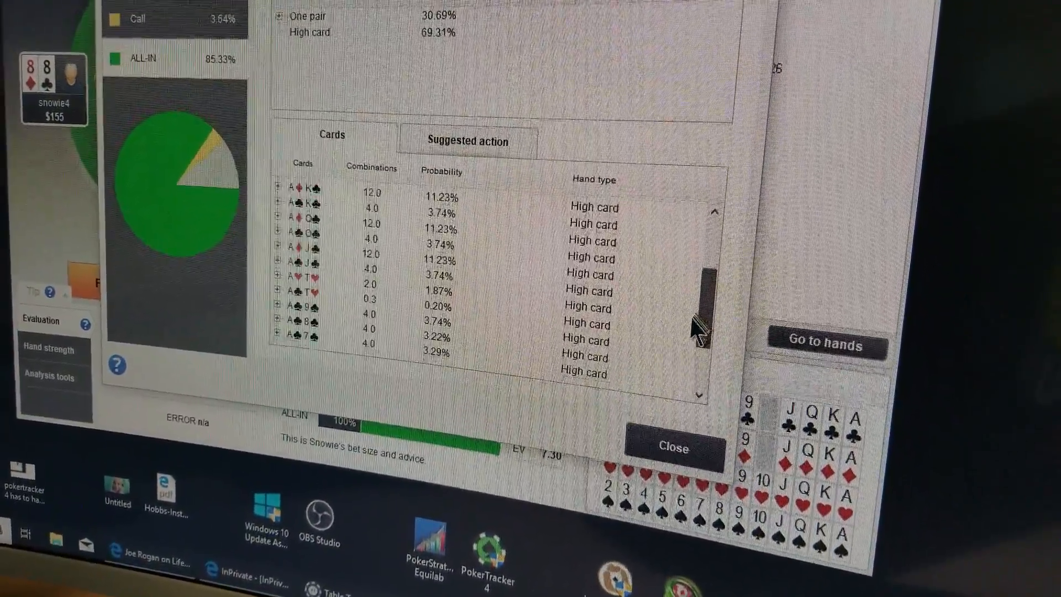
scroll("down", 3)
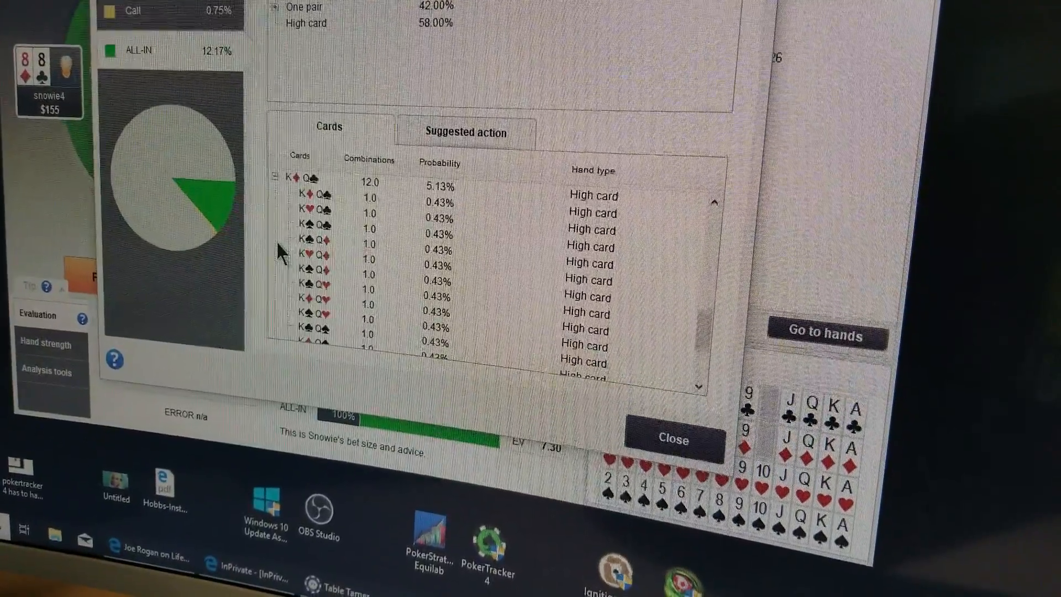
left_click(465, 131)
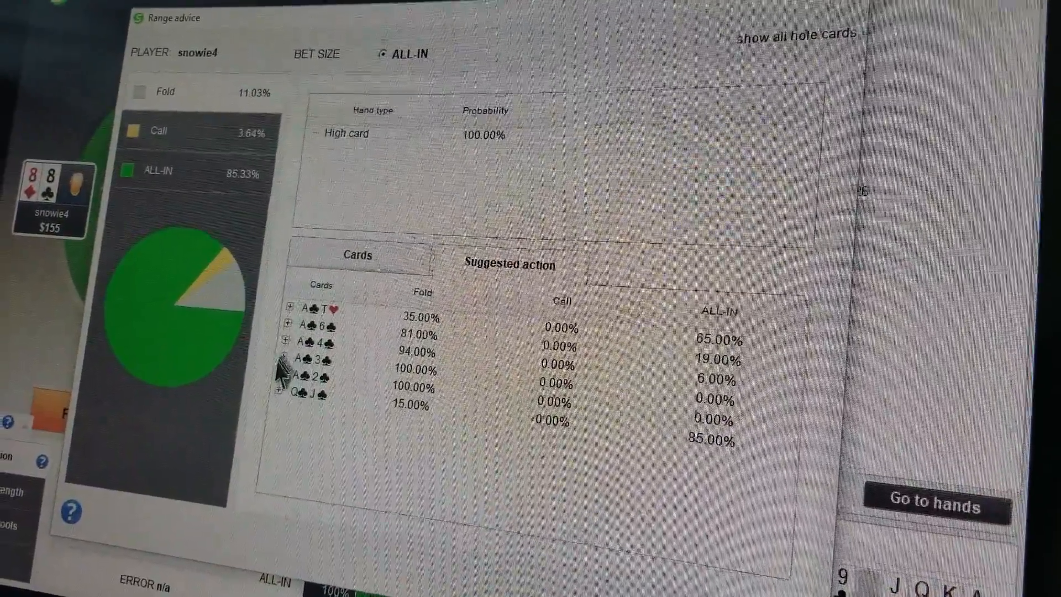
Expand the ace-six and ace-ten hands into their individual suit combinations
left_click(279, 367)
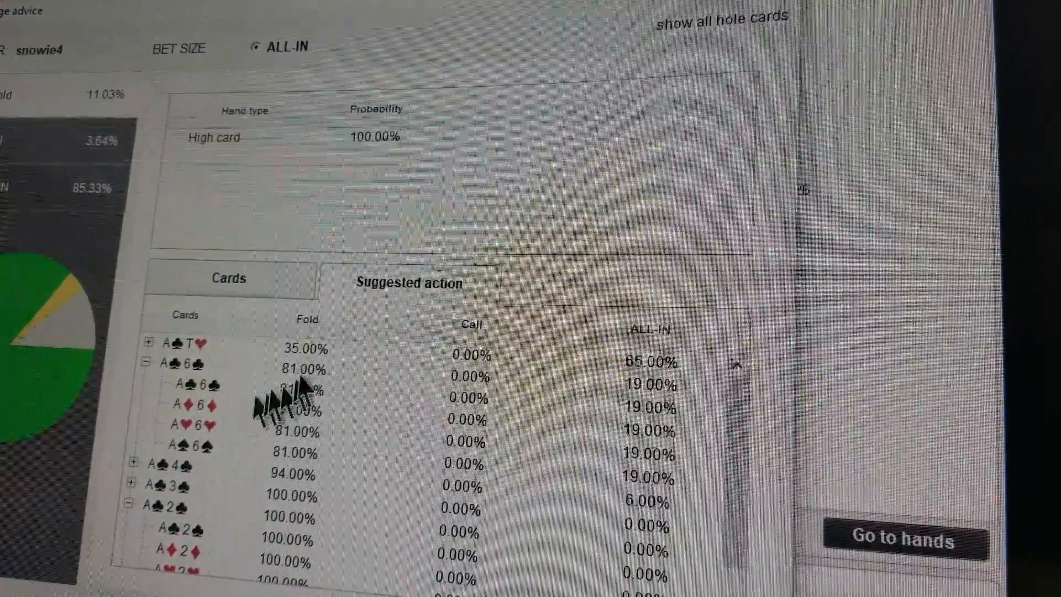
left_click(145, 341)
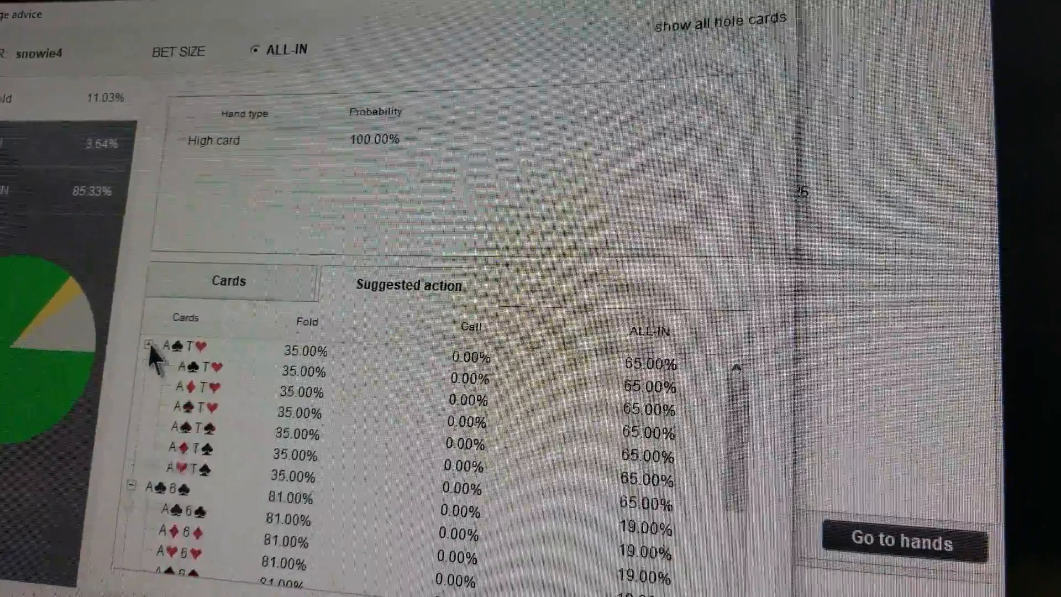